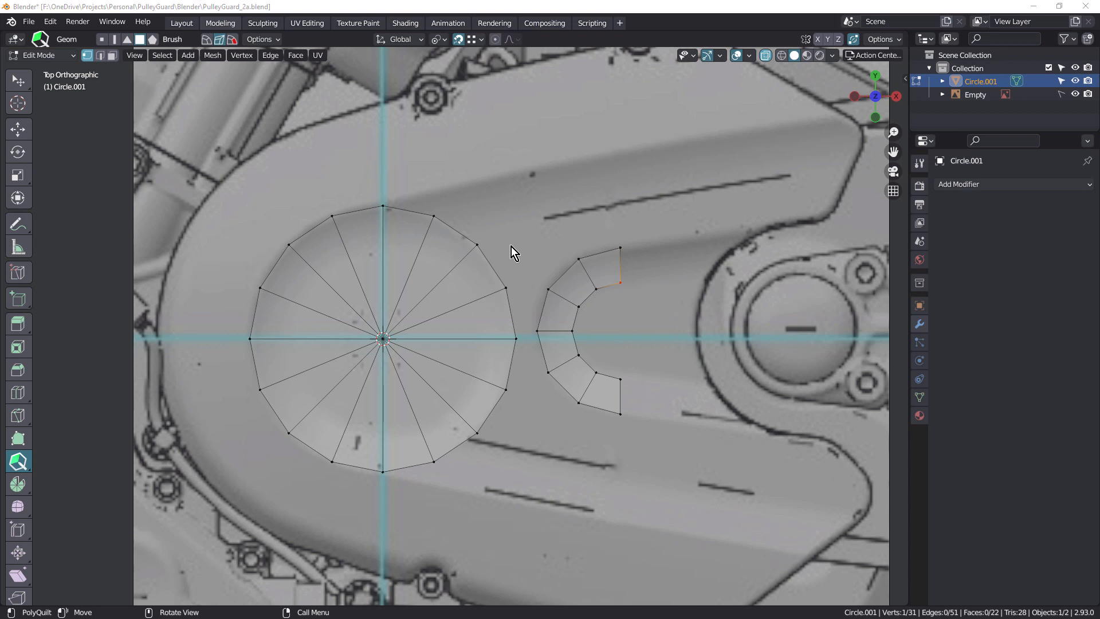
Fill quads between the circle's upper right and the curved arc strip with PolyQuilt
left_click(491, 270)
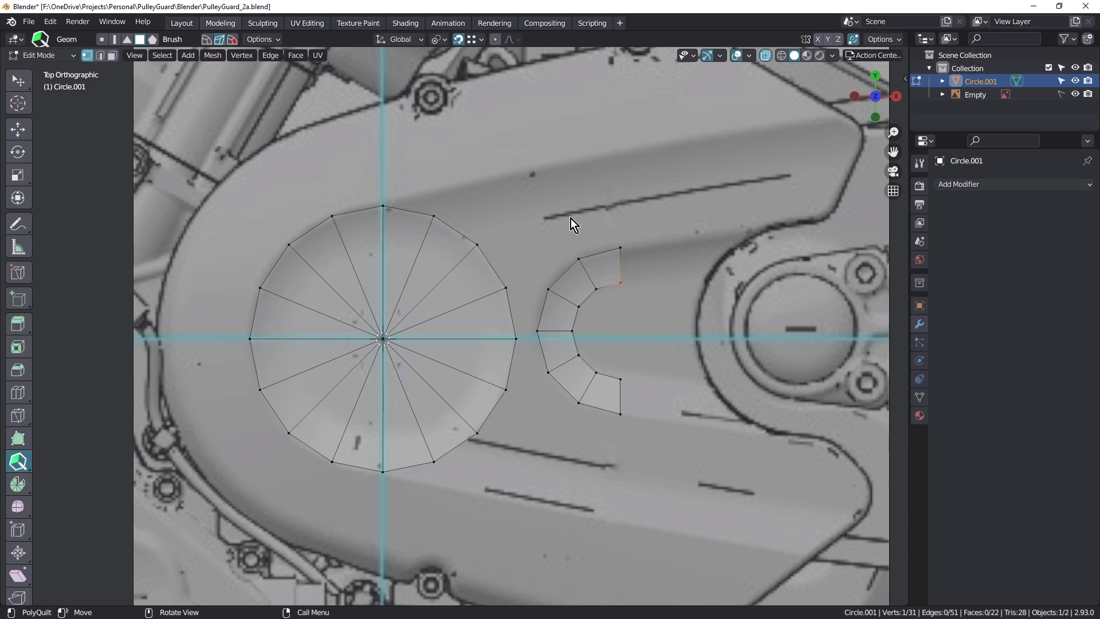
mouse_move(532, 305)
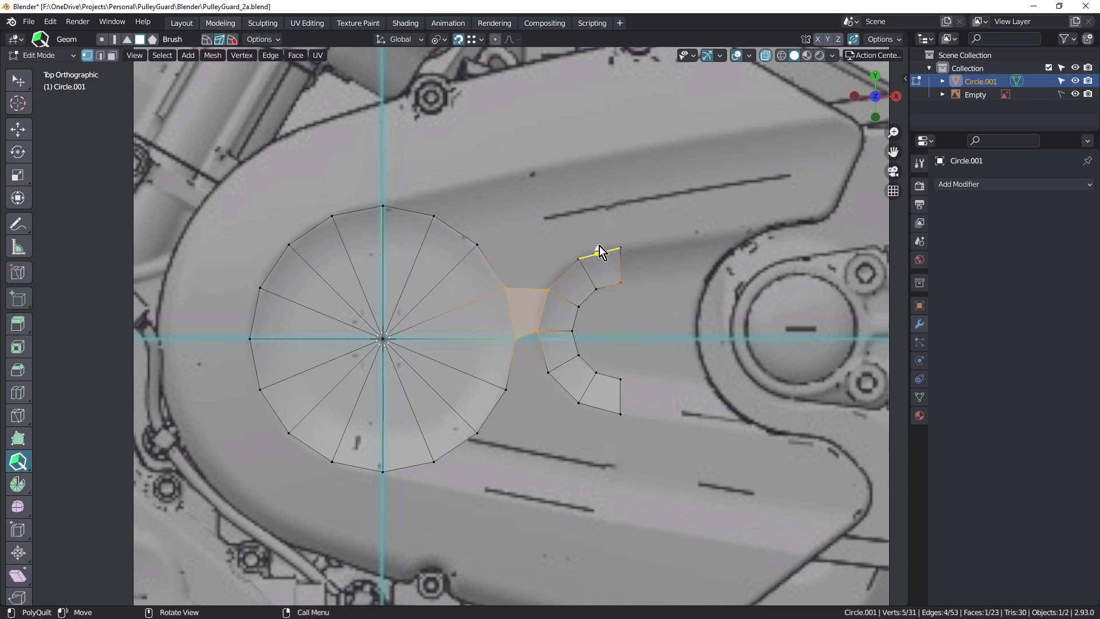
left_click(597, 239)
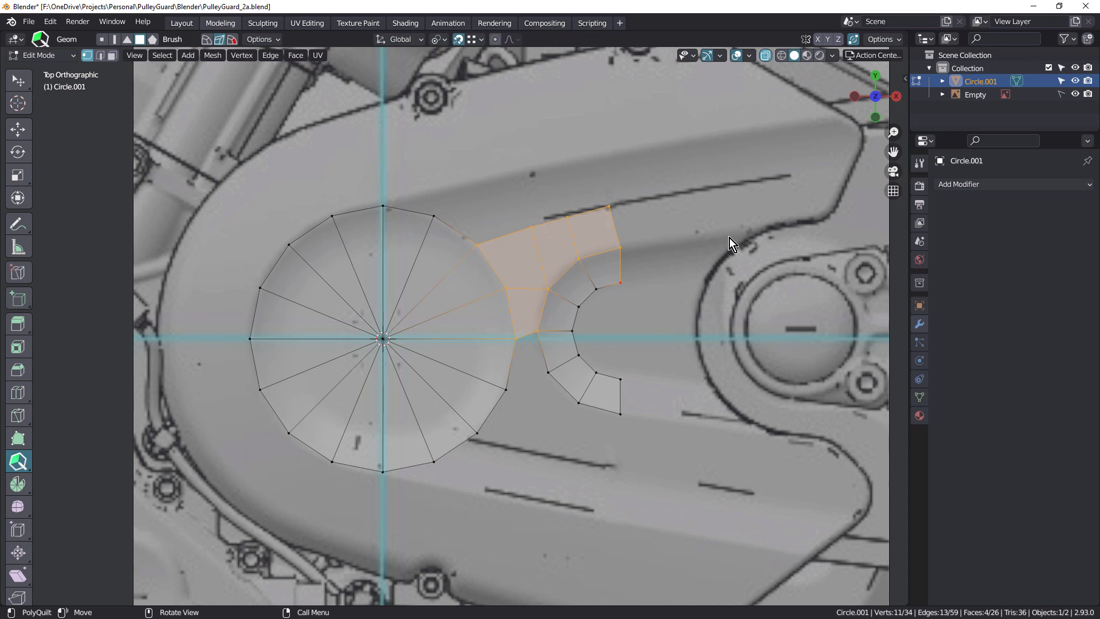
left_click(628, 225)
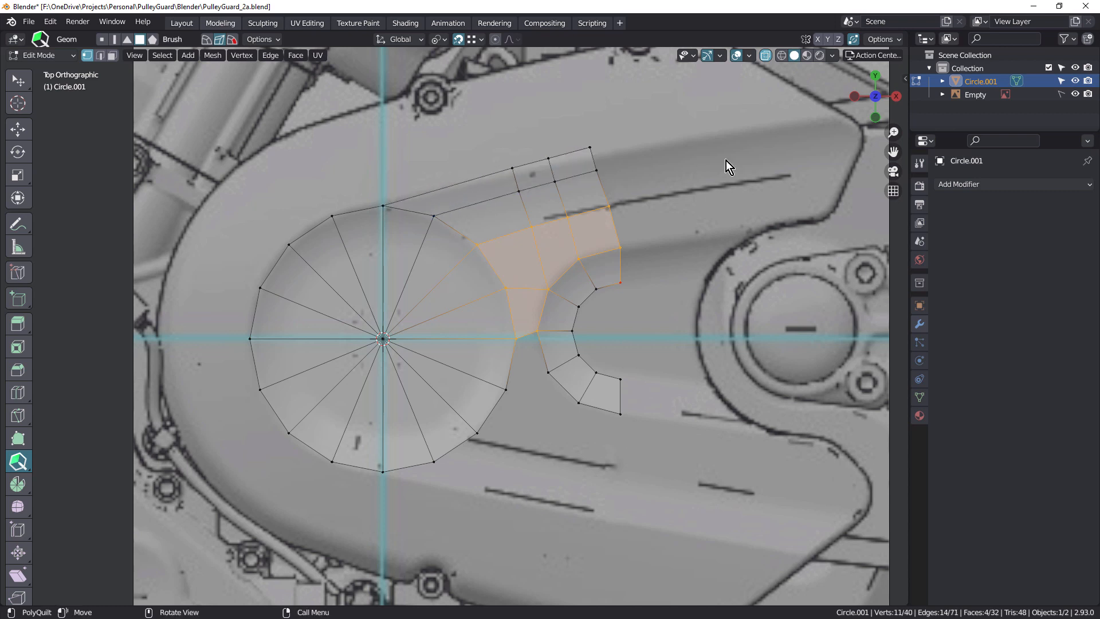
mouse_move(703, 178)
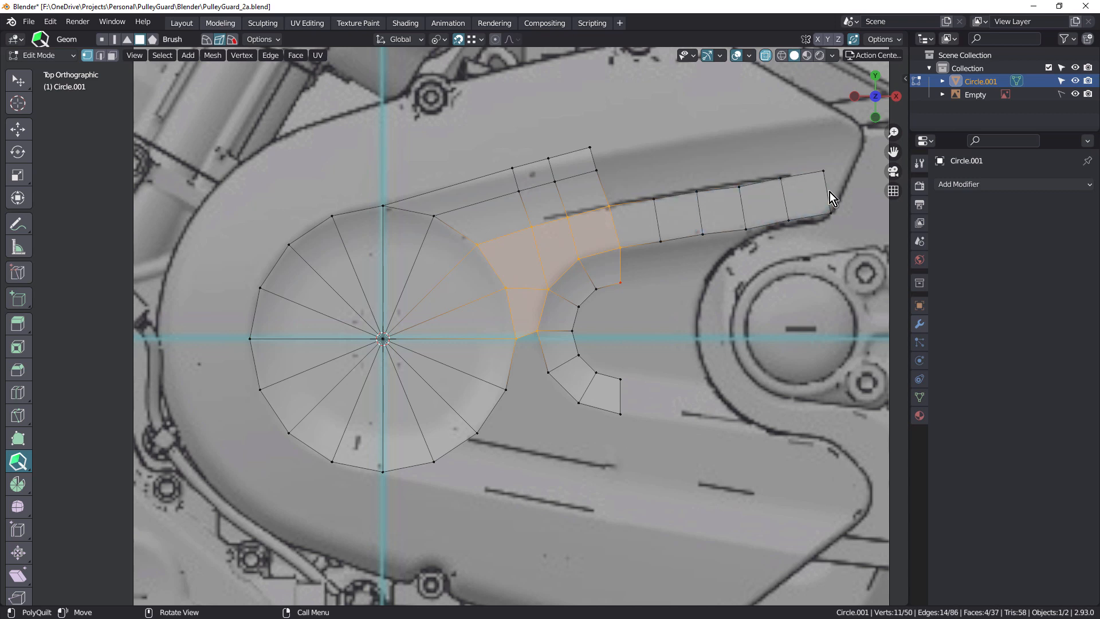
Work on the quad row and long strip along the guard's right edge line
left_click(825, 193)
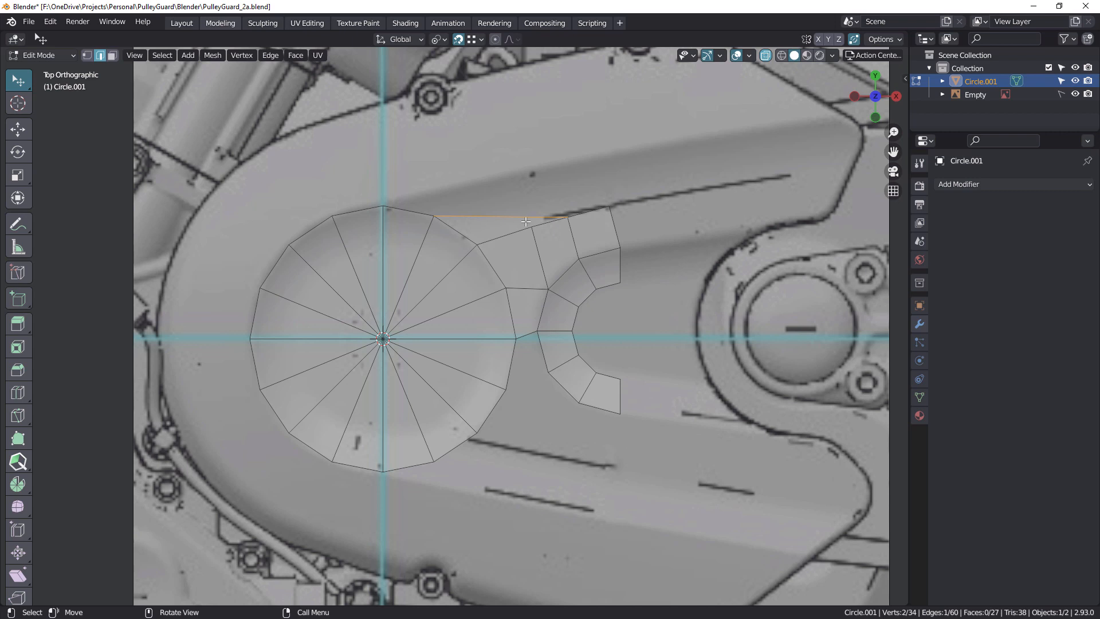
mouse_move(488, 232)
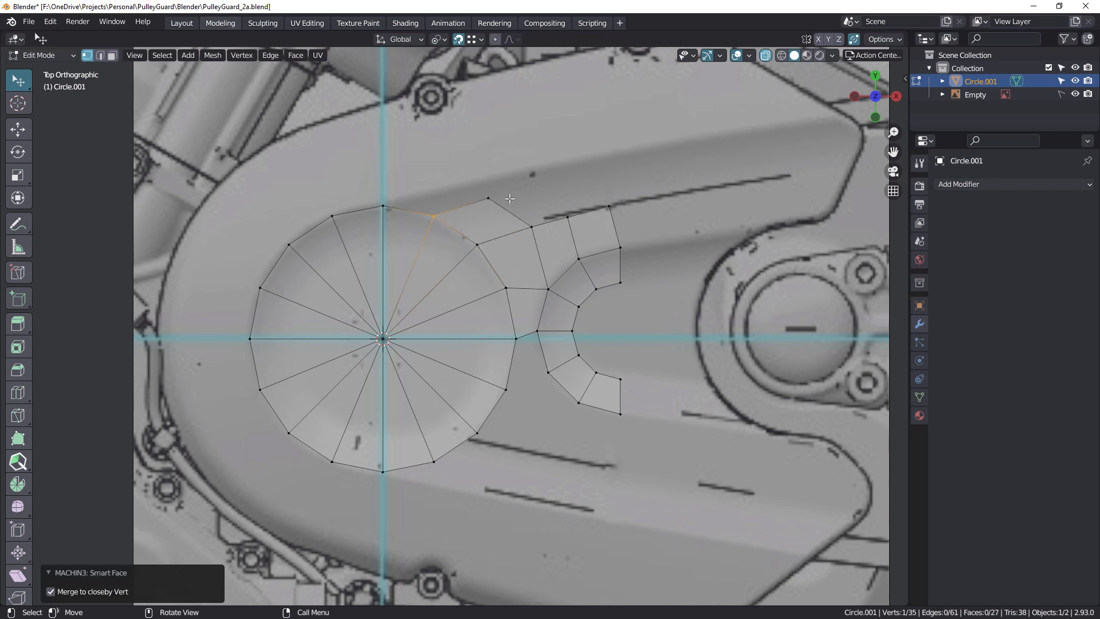
mouse_move(486, 219)
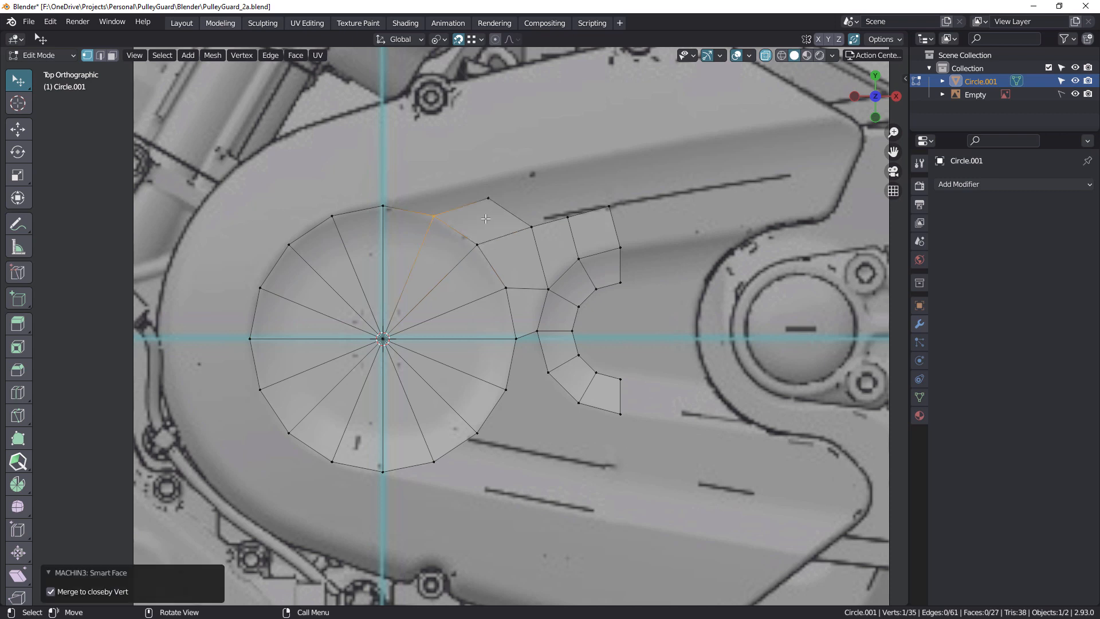